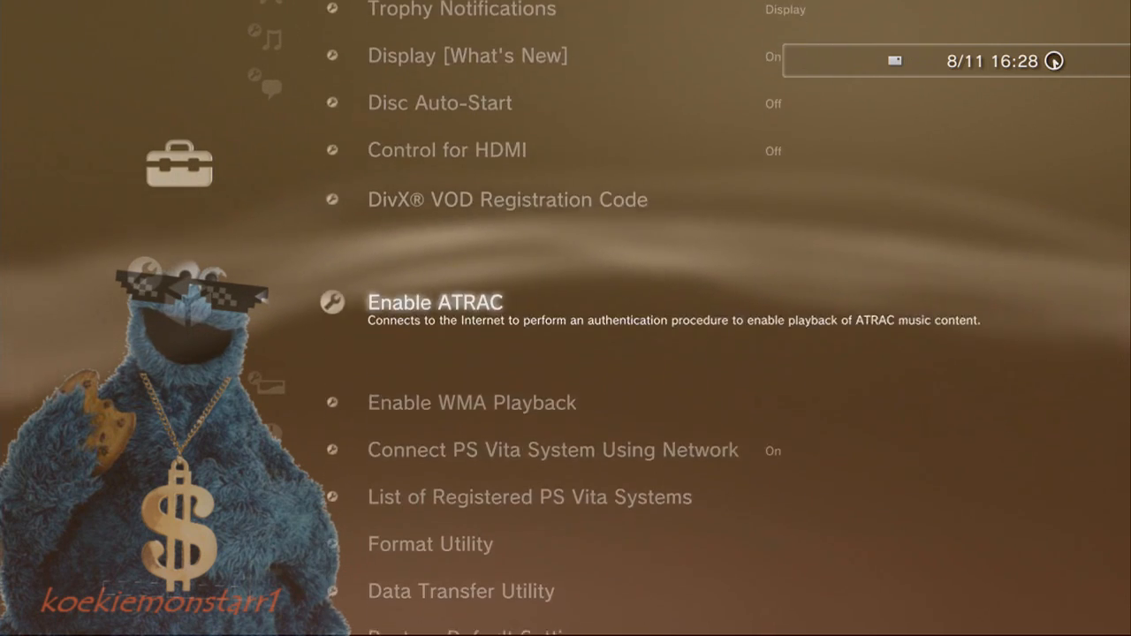
scroll("down", 3)
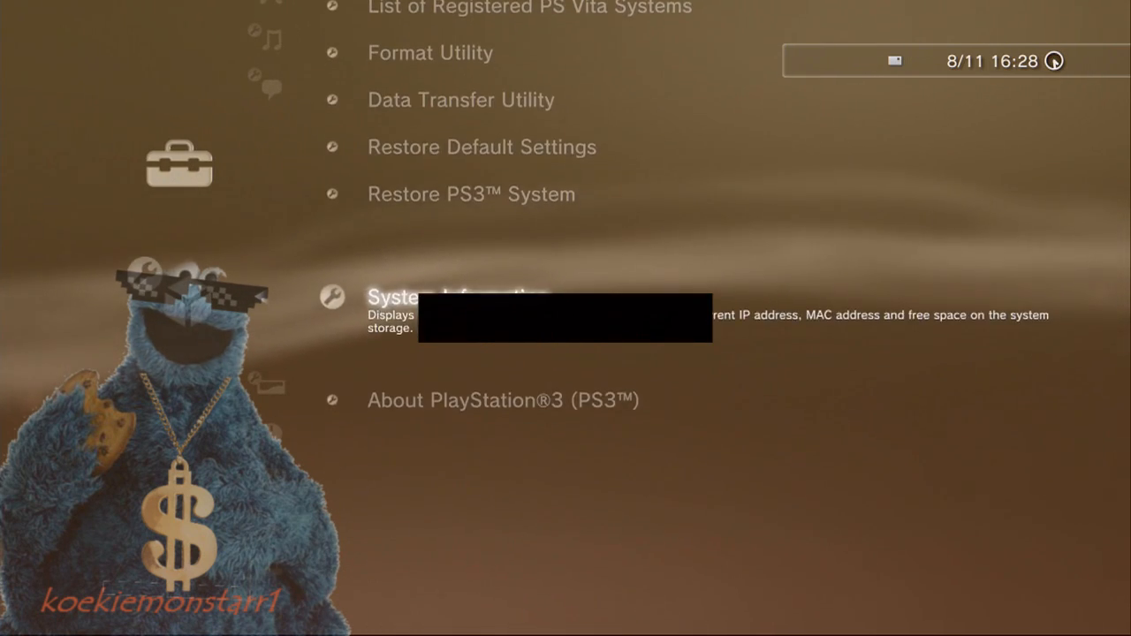